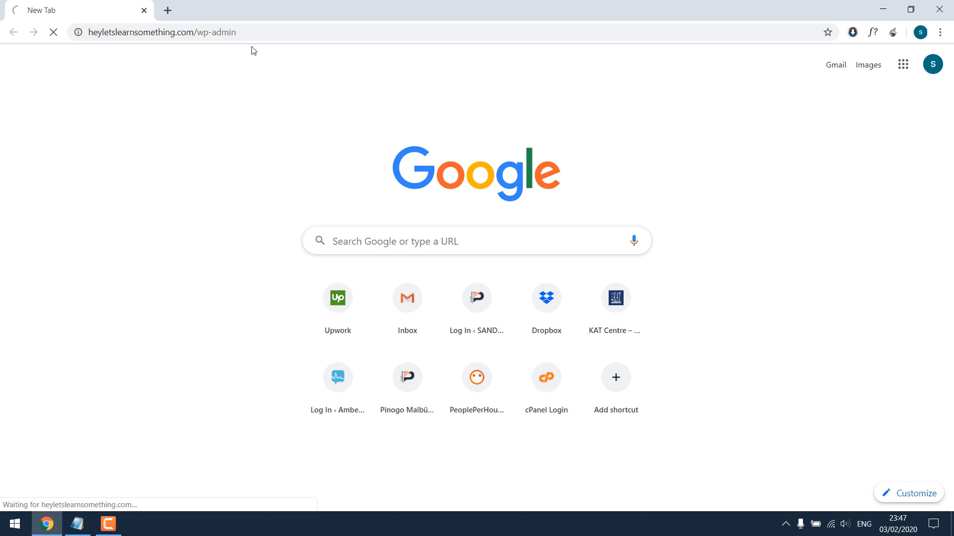
Step: Log in to wp-admin as user 'test' with the saved password and land on the Dashboard
text(test)
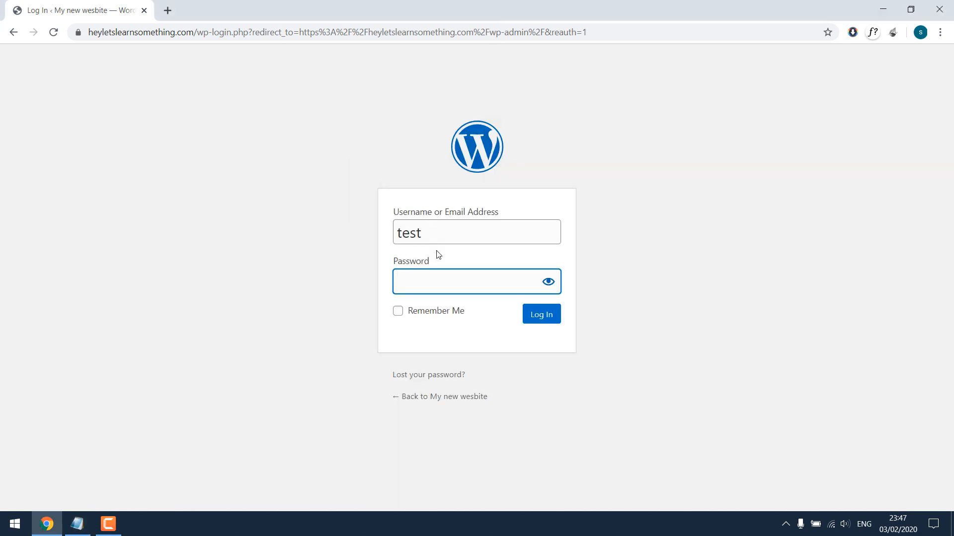
click(540, 314)
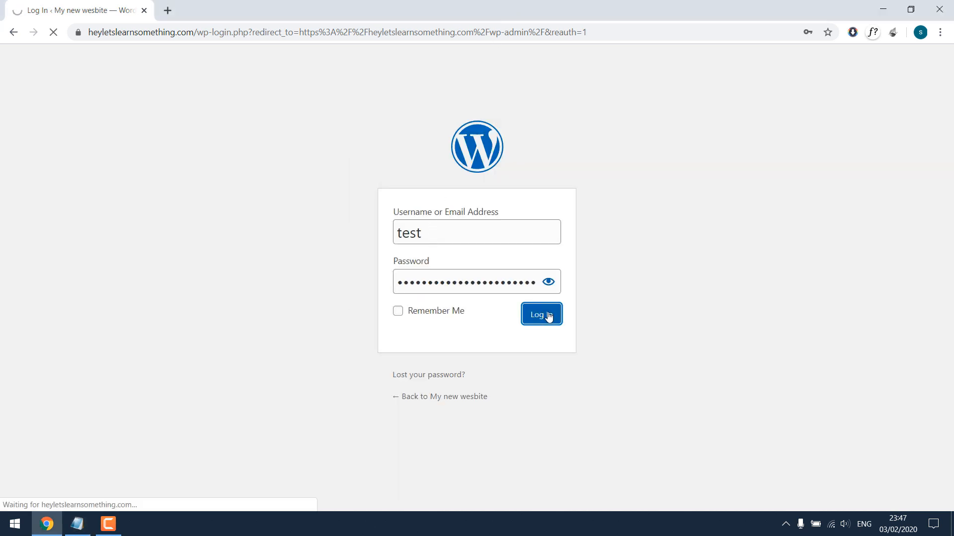
click(541, 315)
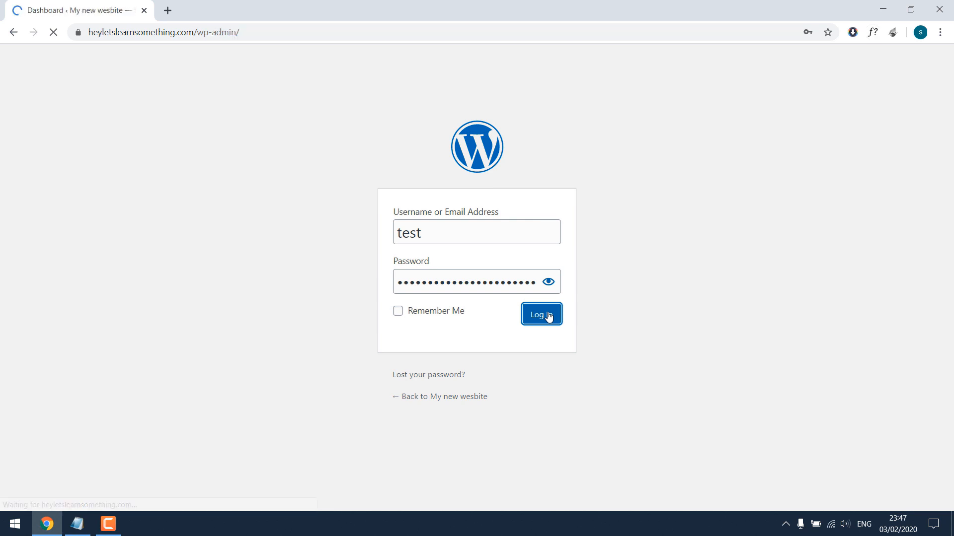
click(540, 314)
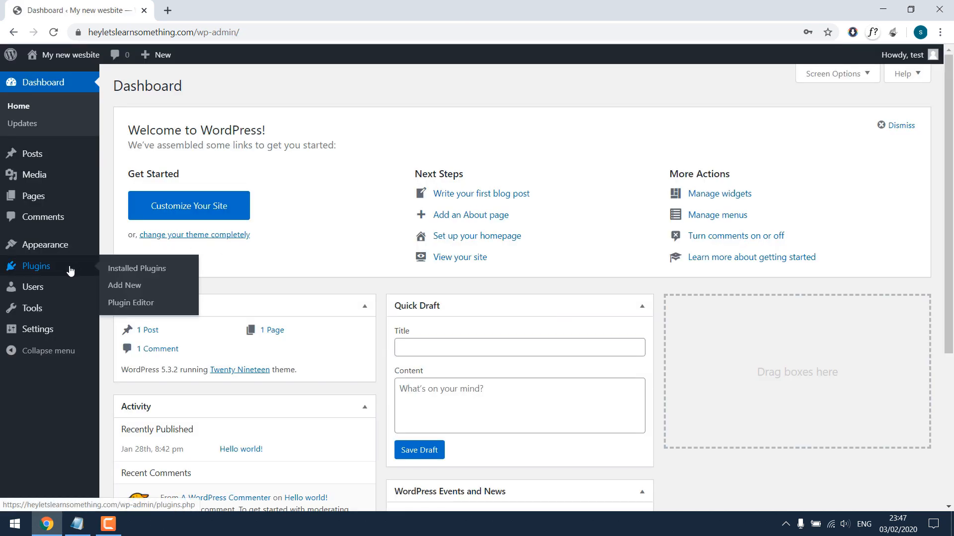
Step: Search Add Plugins for 'file manager', install the first File Manager result and activate it
click(124, 285)
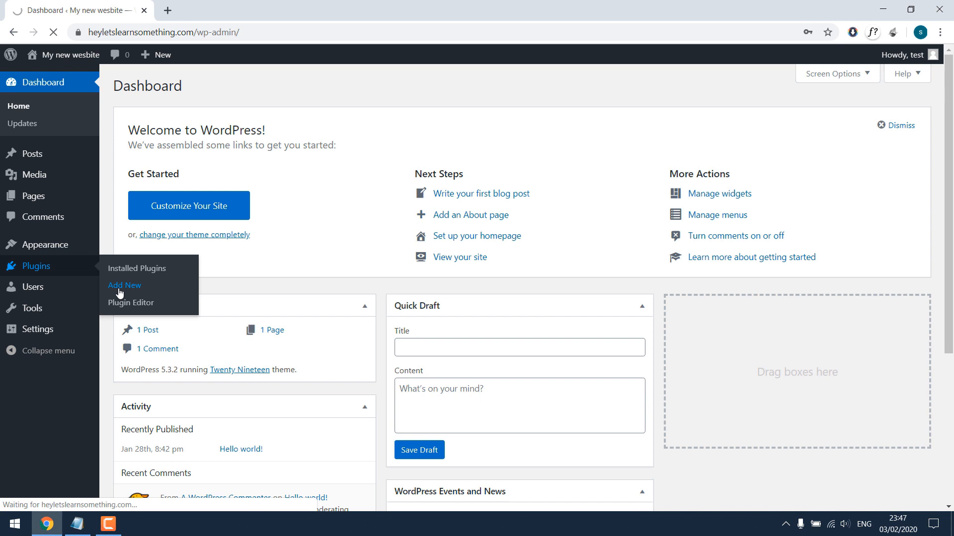
click(124, 285)
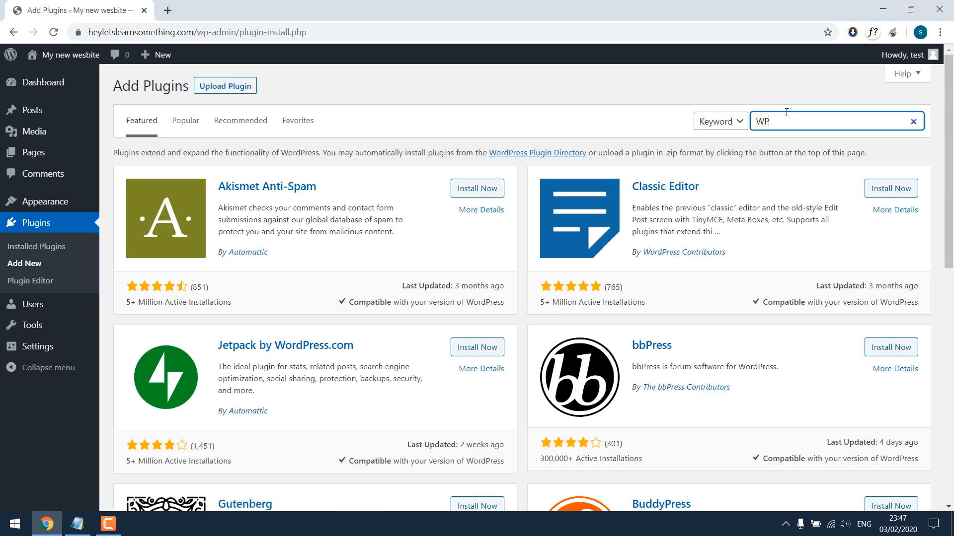
text(file manager)
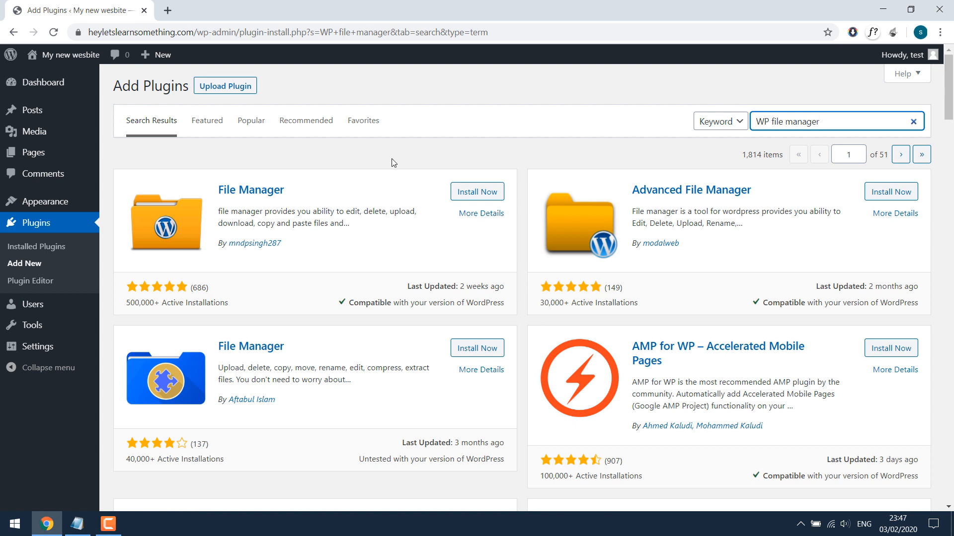
mouse_move(299, 204)
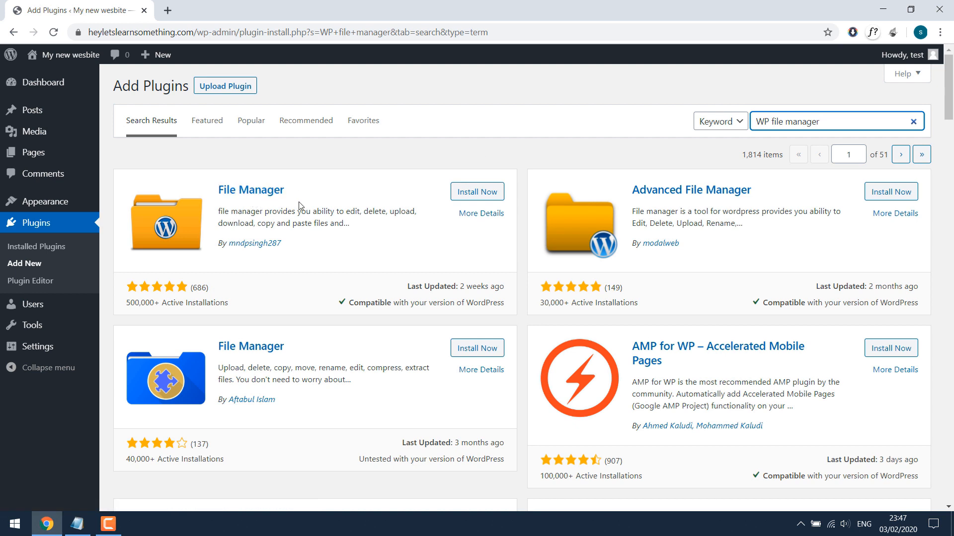
click(477, 191)
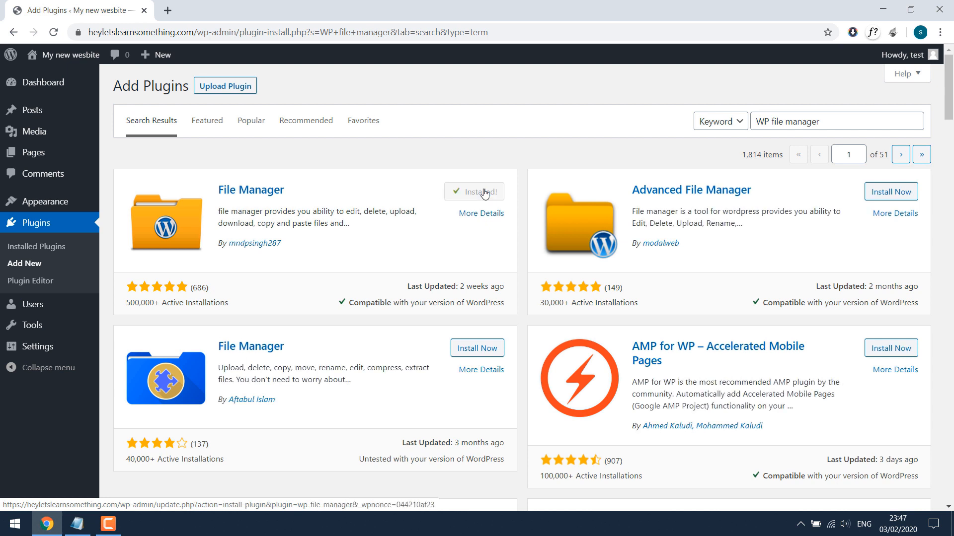
click(473, 192)
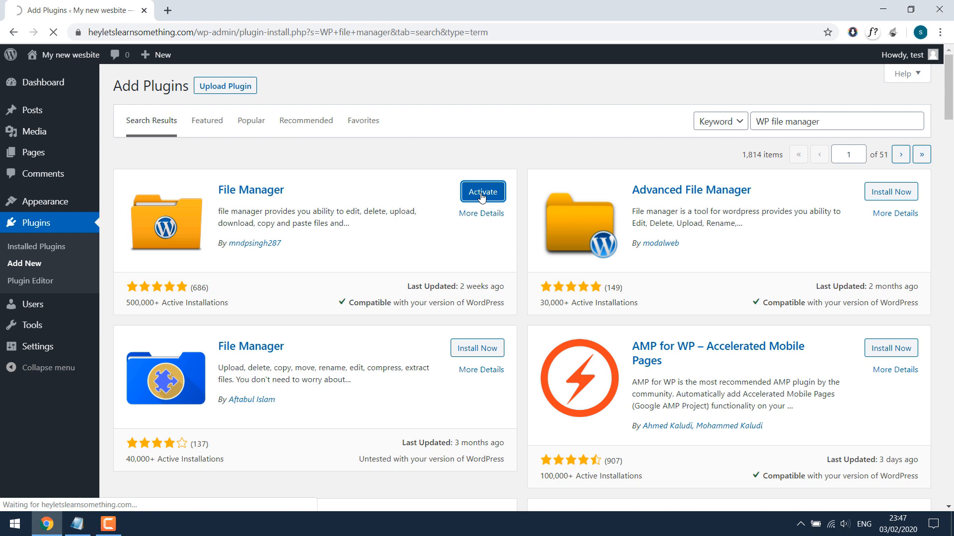
click(483, 192)
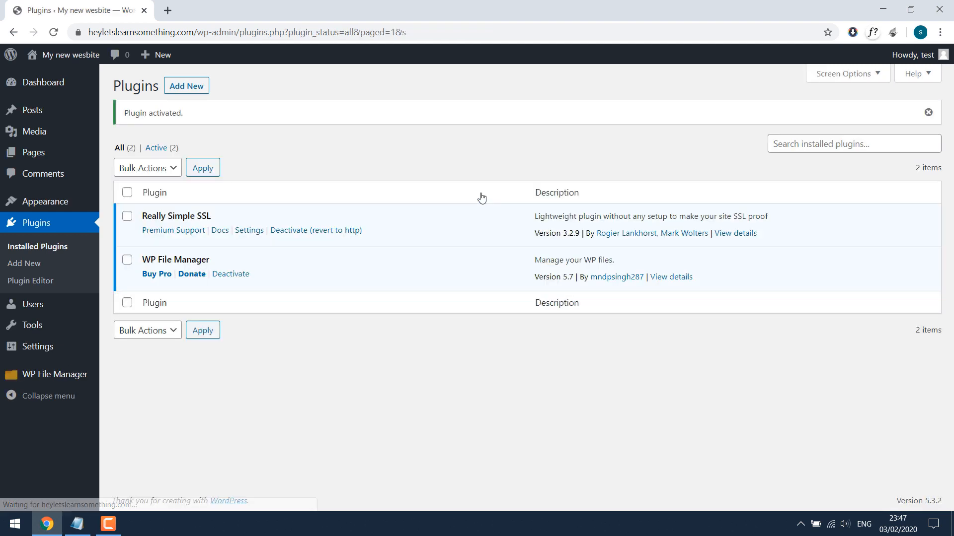
Step: Enter WP File Manager from the sidebar and dismiss the subscription popup with No Thanks
click(54, 374)
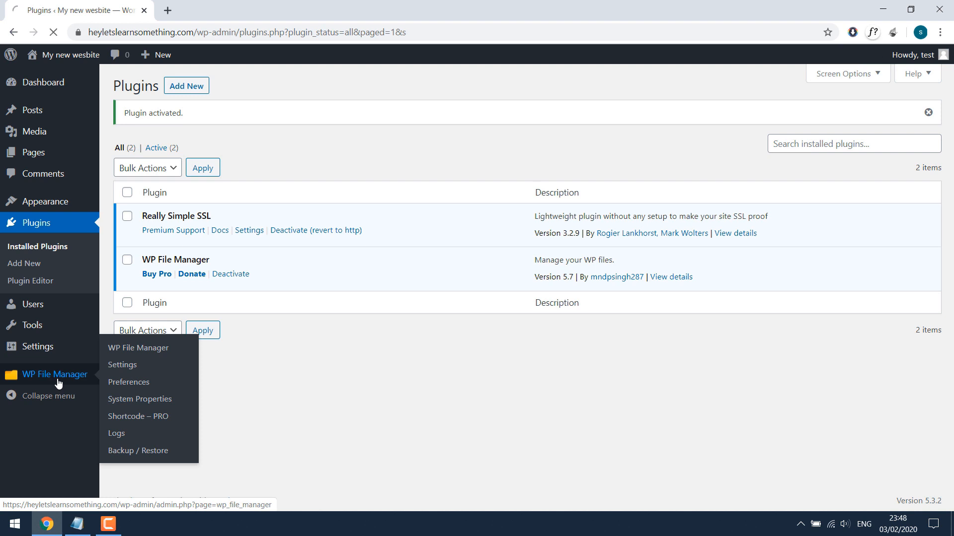
click(54, 375)
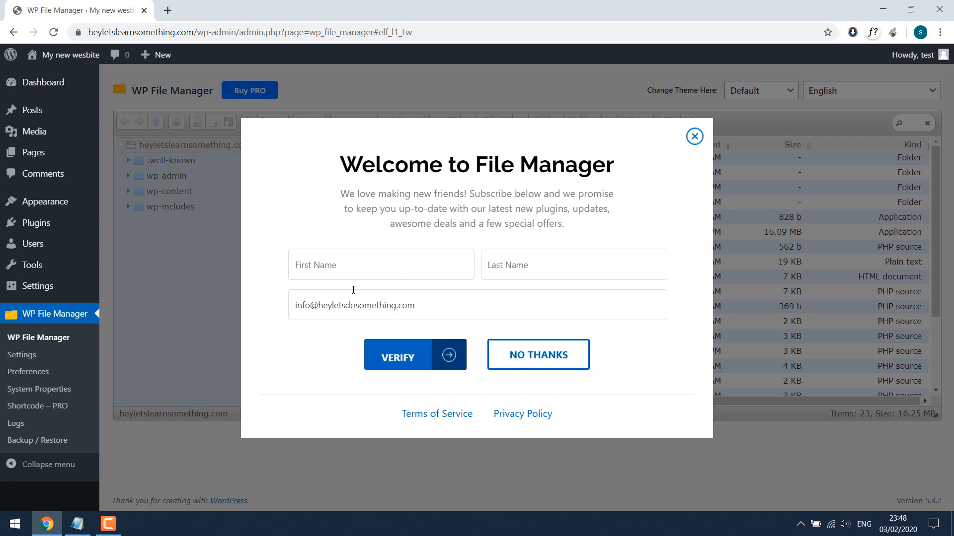
mouse_move(616, 208)
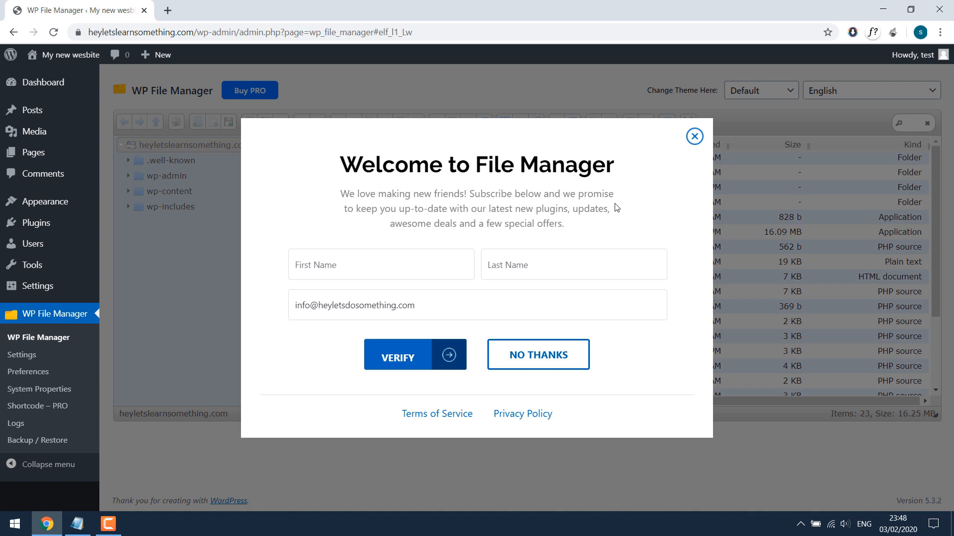
click(538, 355)
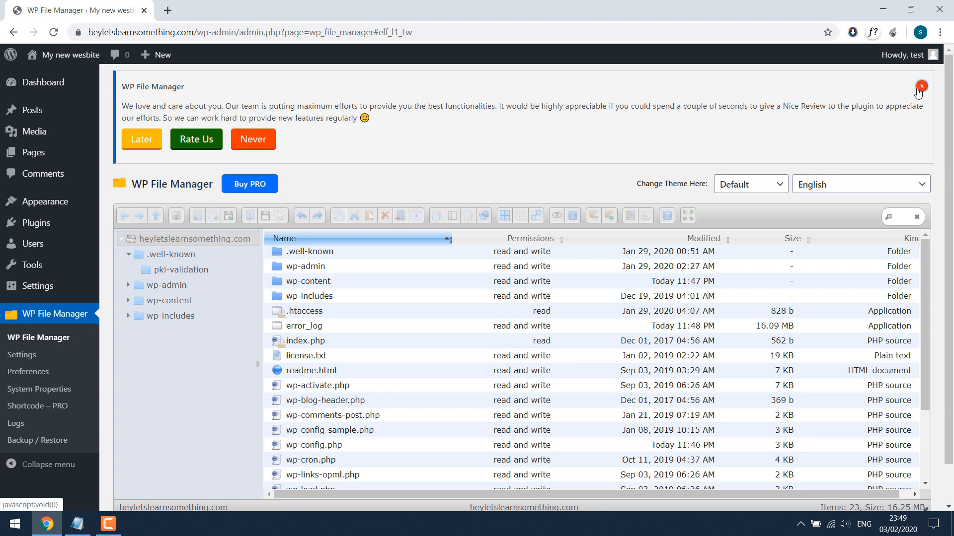
Step: Dismiss the review notice, browse into wp-content and back to root, and peek at .htaccess actions
click(920, 85)
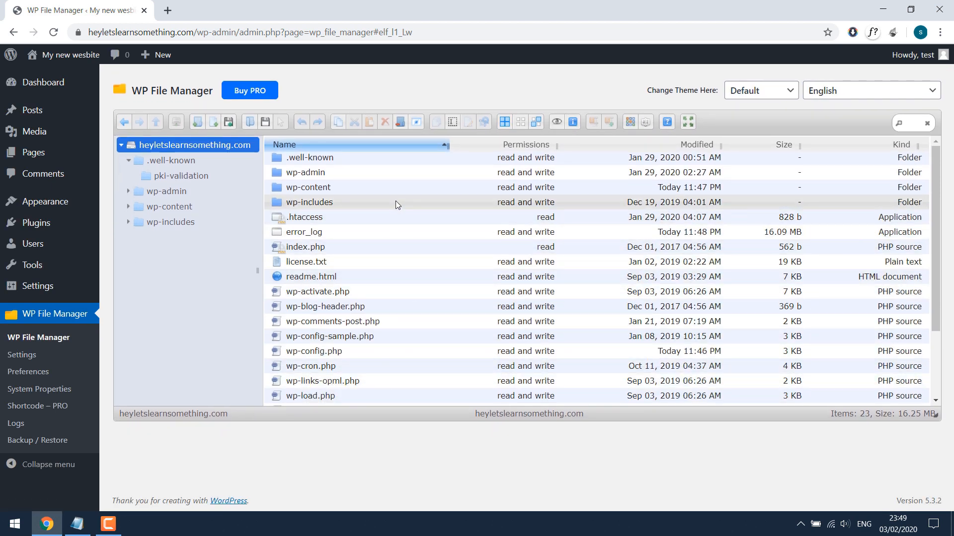
mouse_move(365, 164)
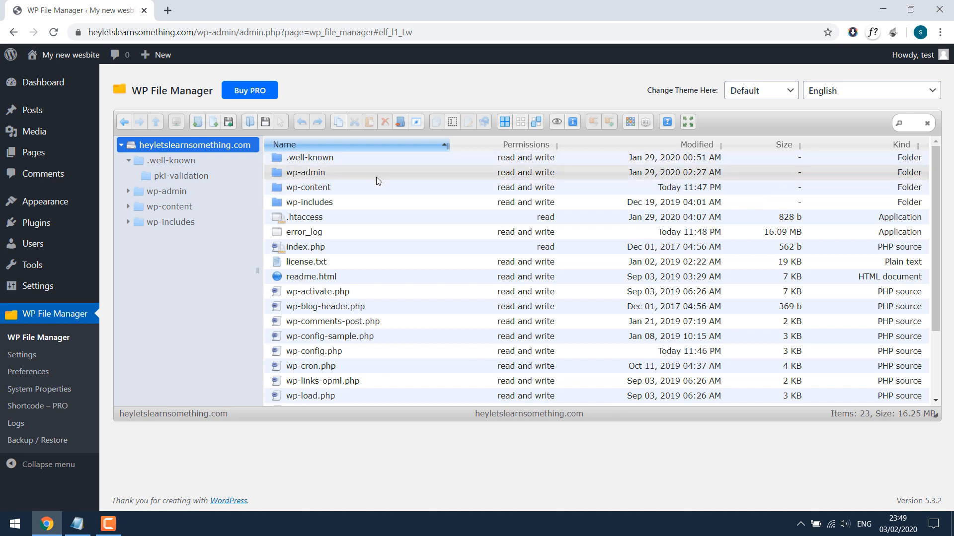
click(307, 187)
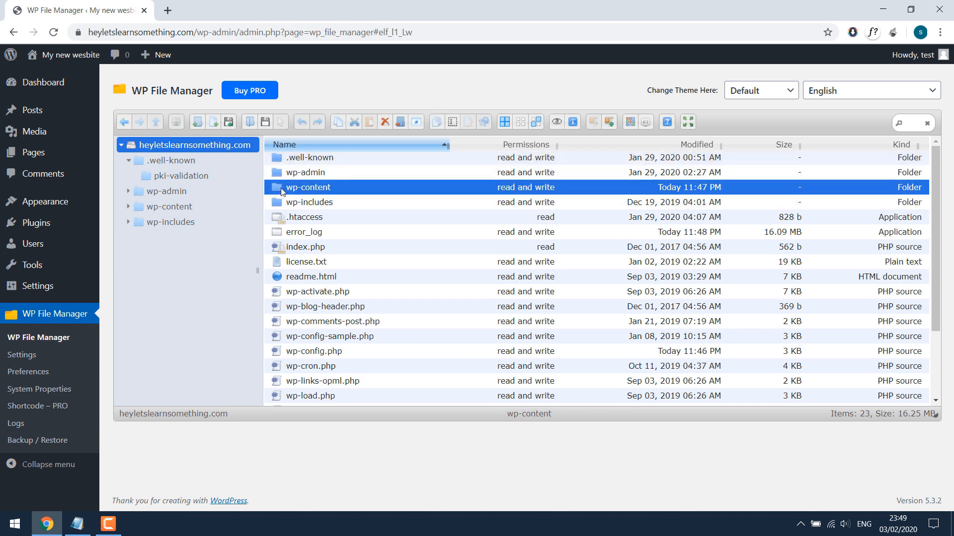
double_click(307, 188)
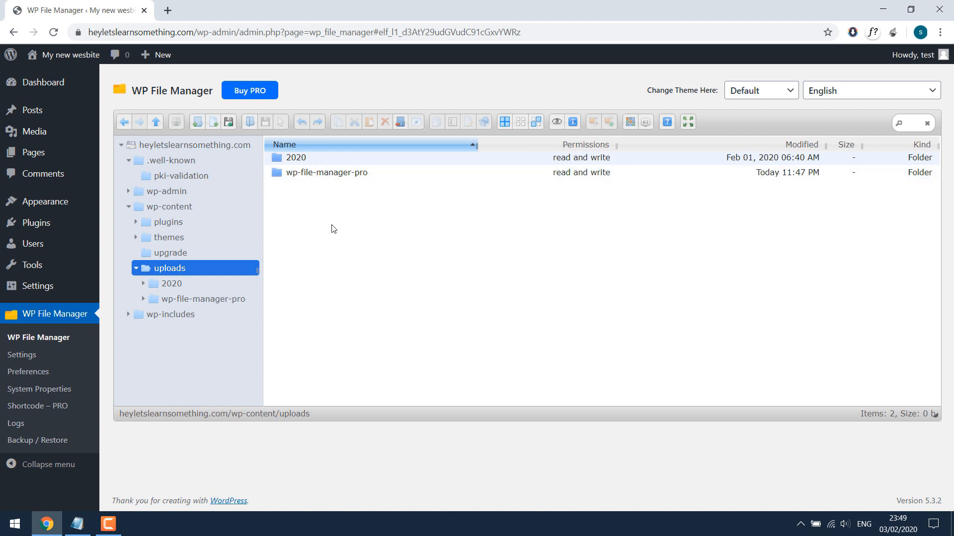
click(196, 145)
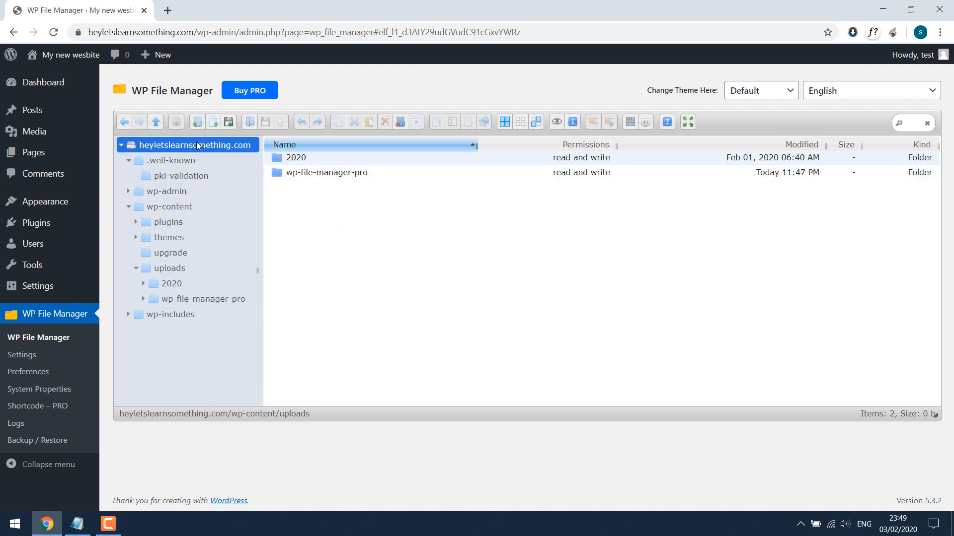
click(197, 145)
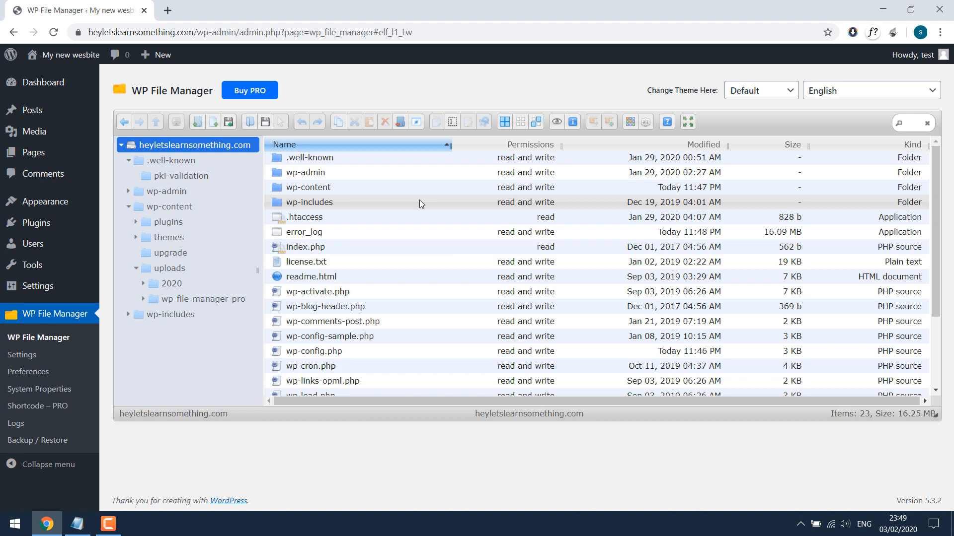
click(305, 218)
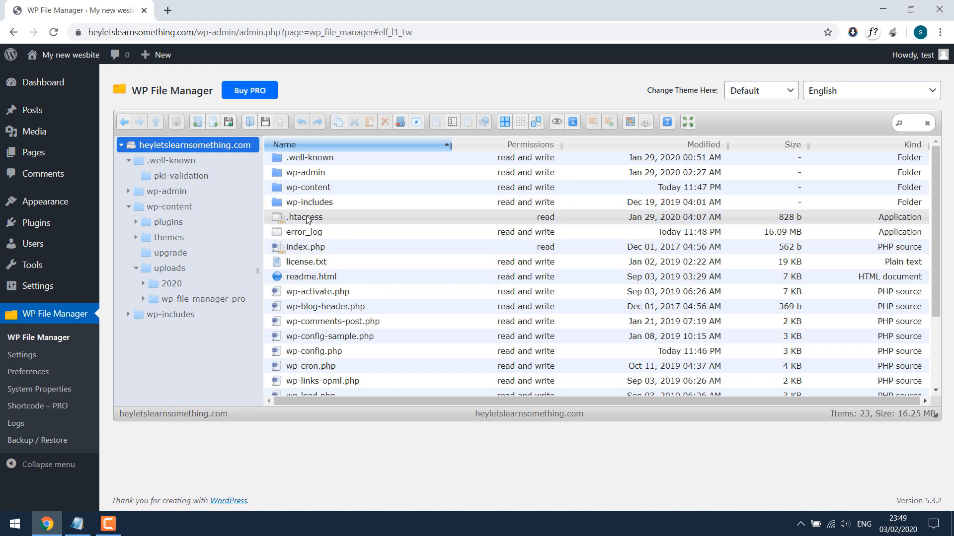
right_click(305, 217)
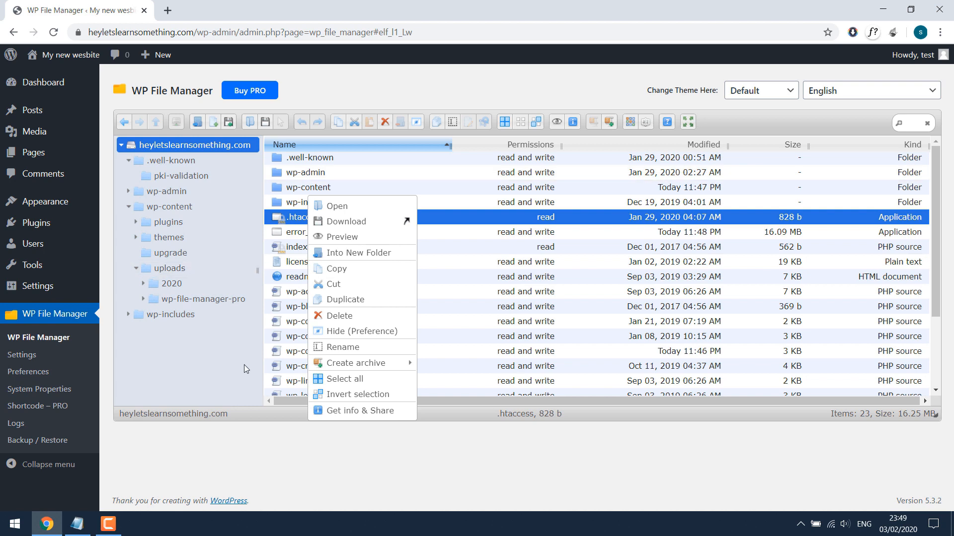
click(394, 300)
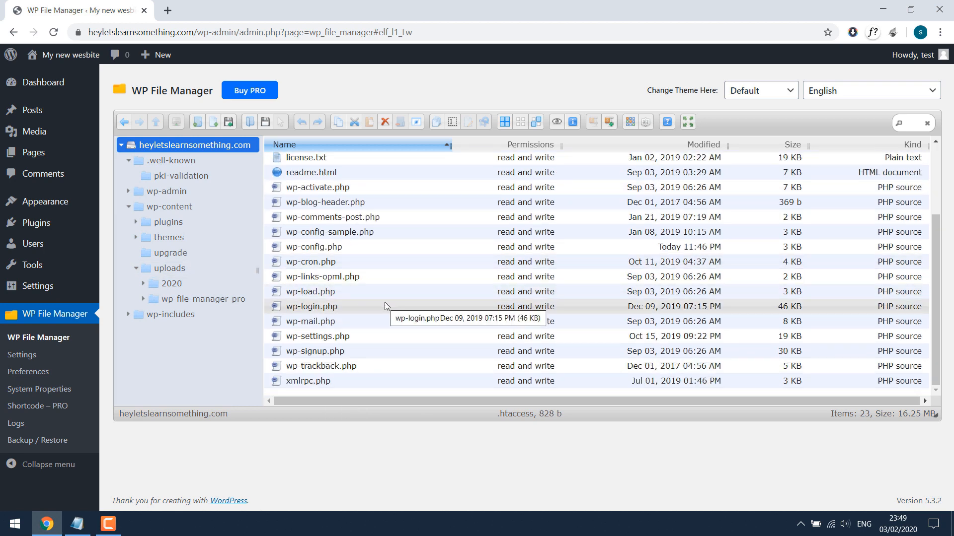
Step: Preview wp-config.php, then review it in the Code Editor down to the DISALLOW_FILE_EDIT/MODS lines and close
right_click(314, 247)
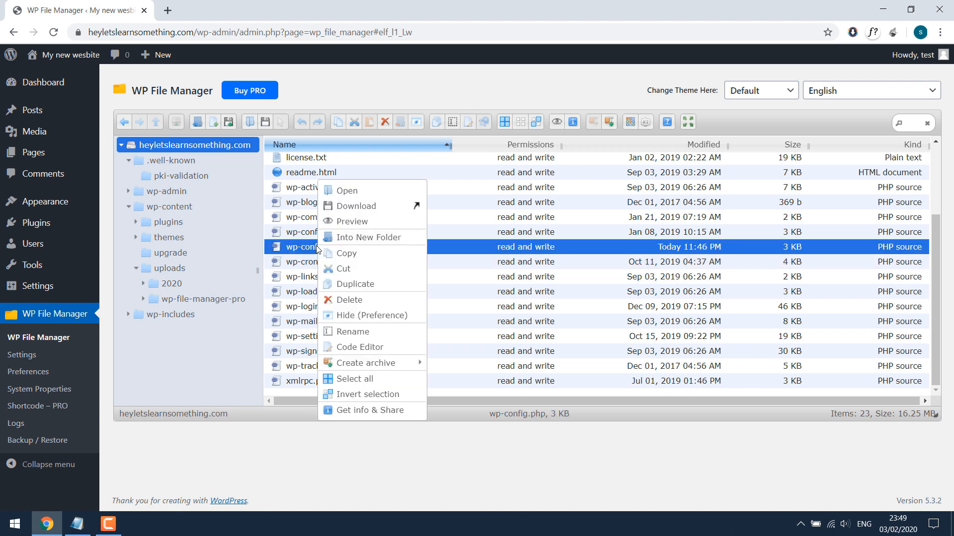
click(365, 410)
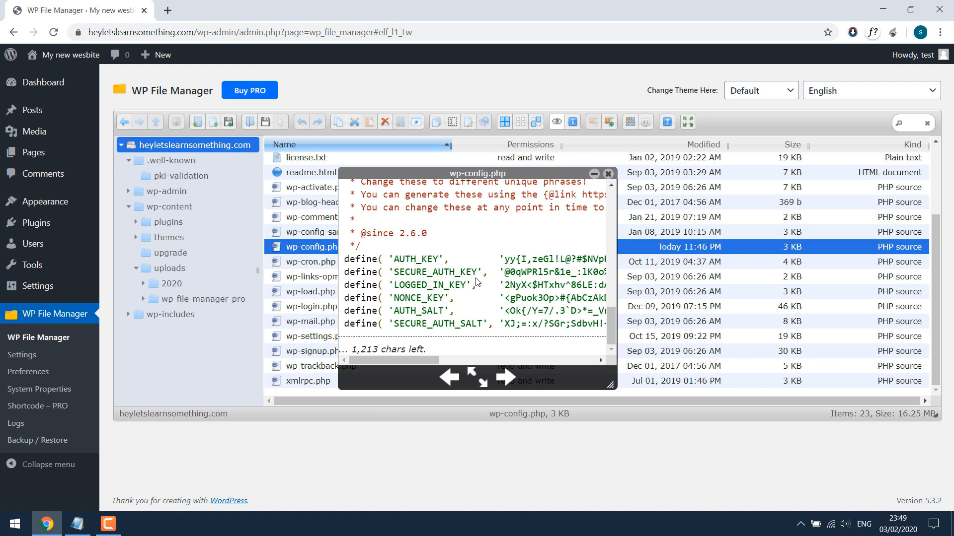
click(607, 174)
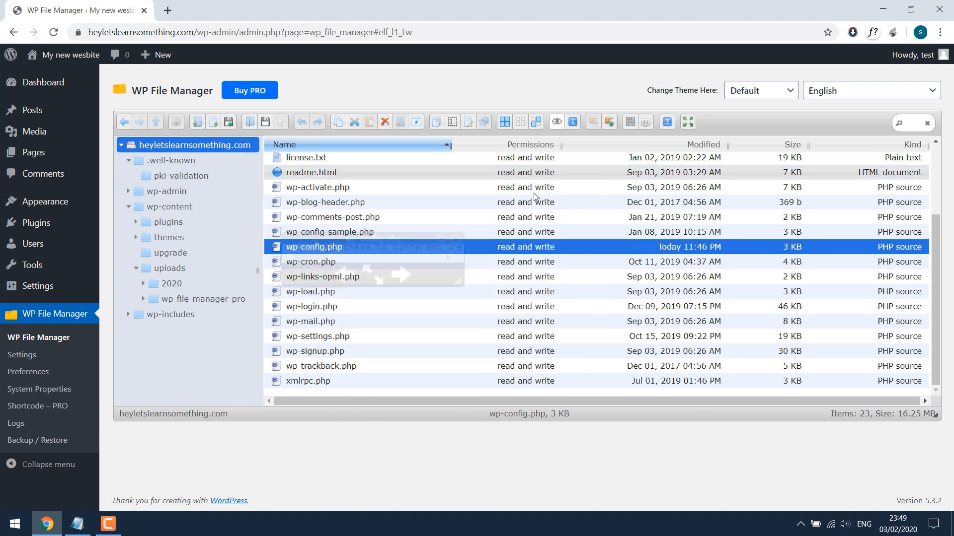
right_click(314, 248)
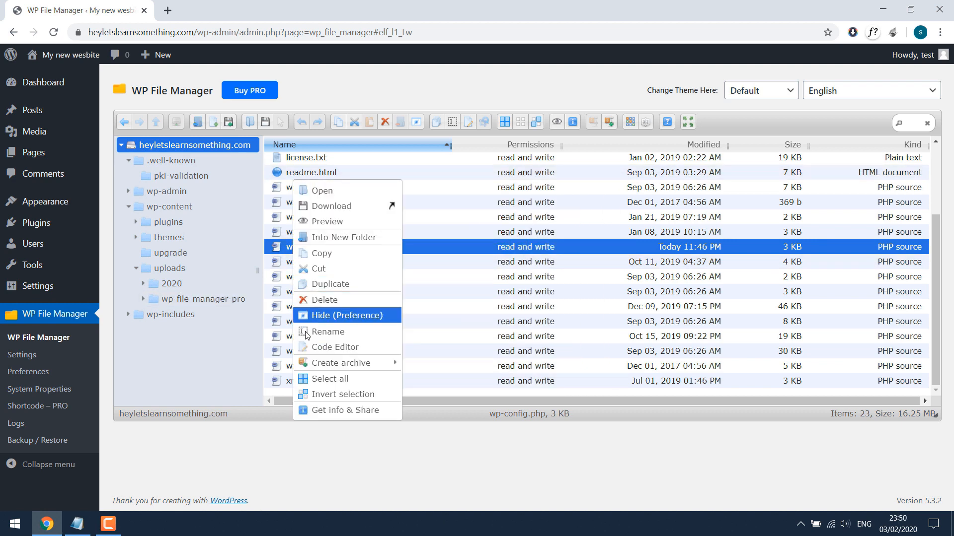
click(333, 347)
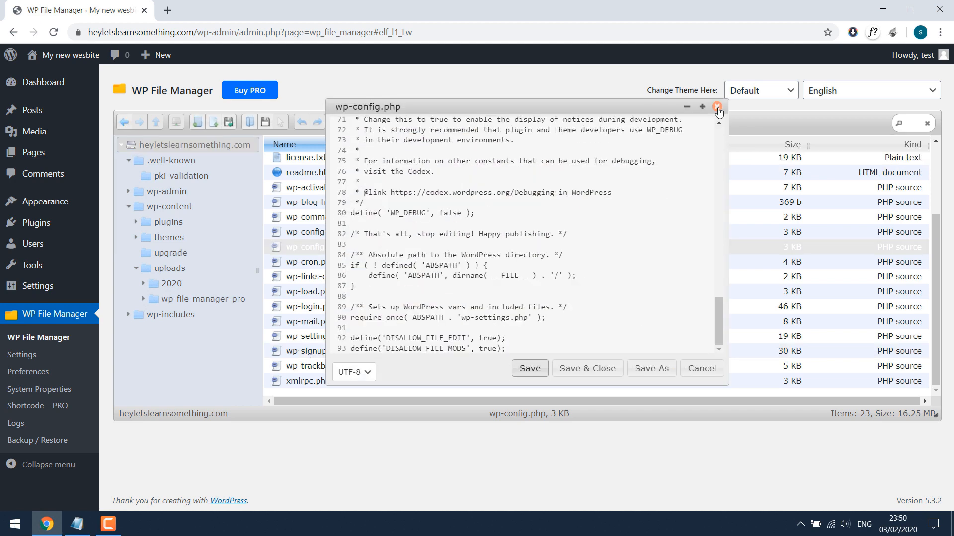
click(717, 109)
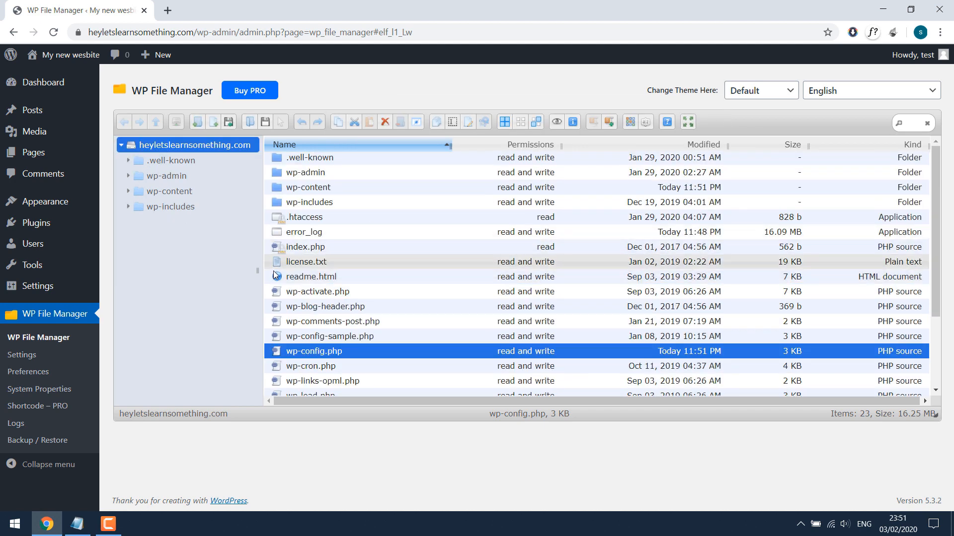
Step: Create a ZIP archive of the wp-content folder as wp-content.zip in the site root and download it
right_click(308, 187)
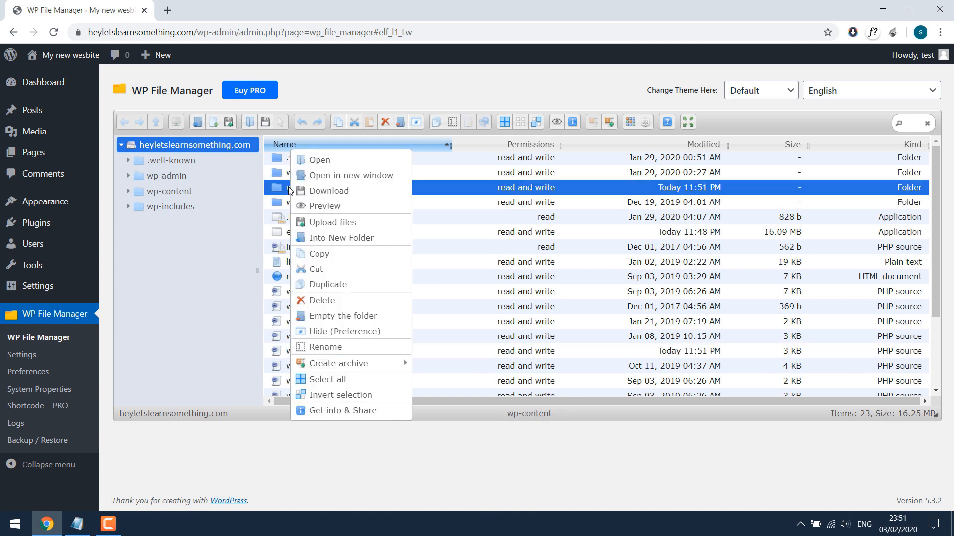
mouse_move(337, 363)
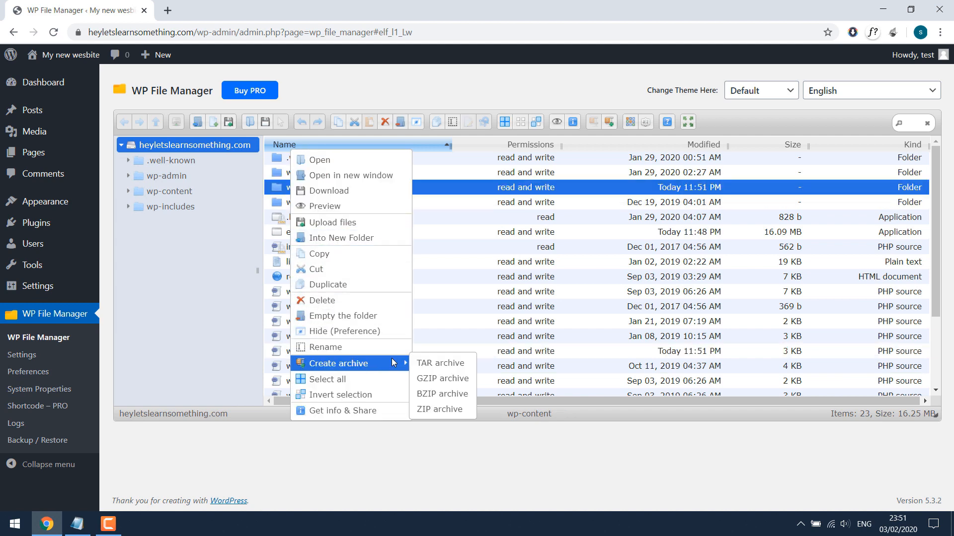
click(438, 409)
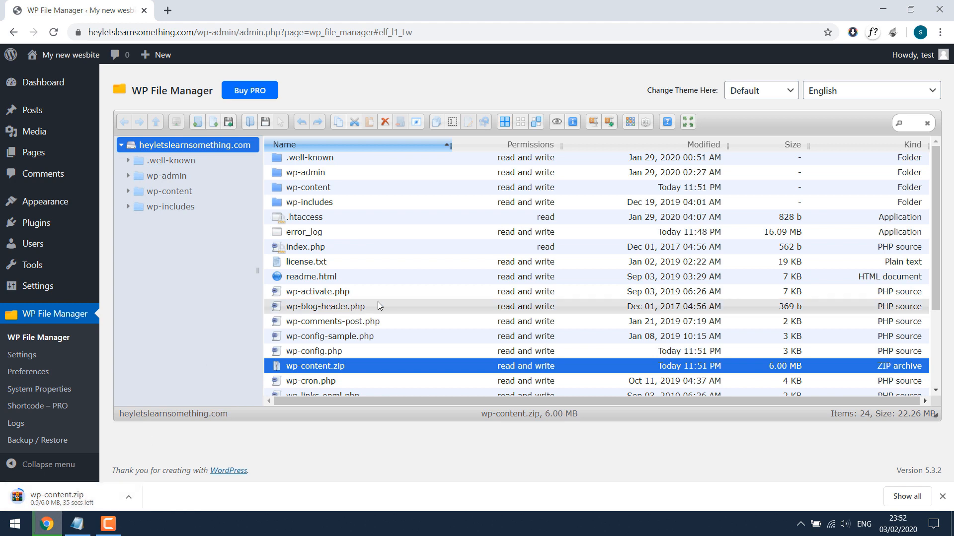
scroll(down, 3)
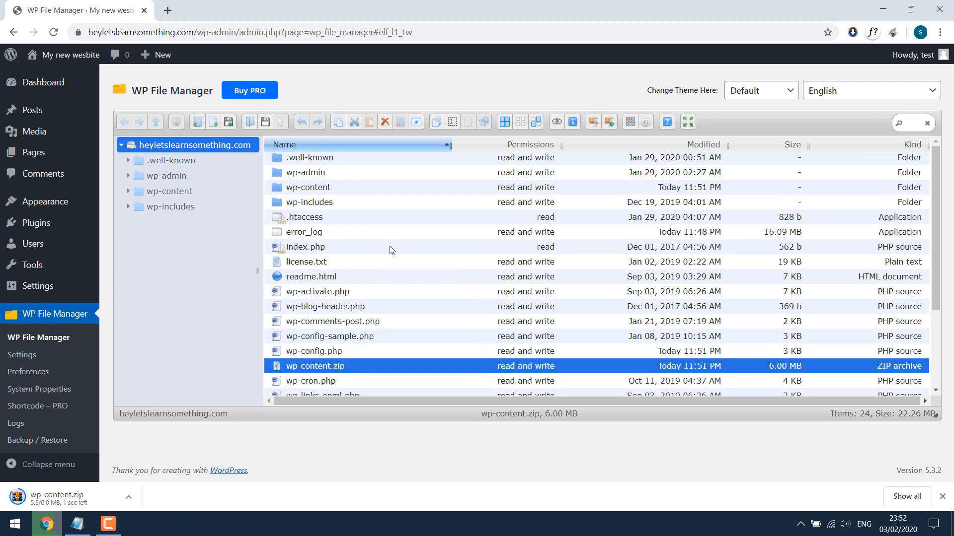
click(307, 186)
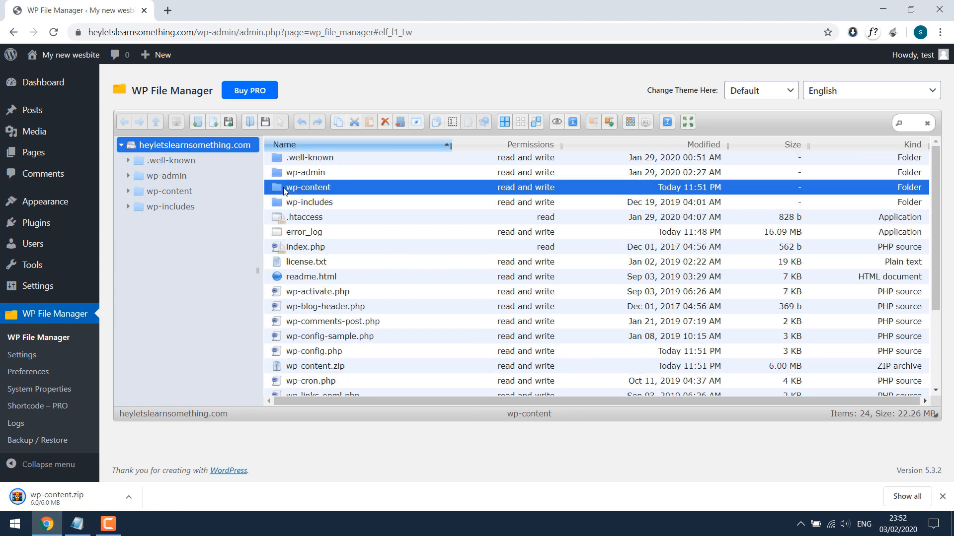
Step: Browse into wp-content/themes and start uploading wp-content.zip from Downloads
double_click(307, 187)
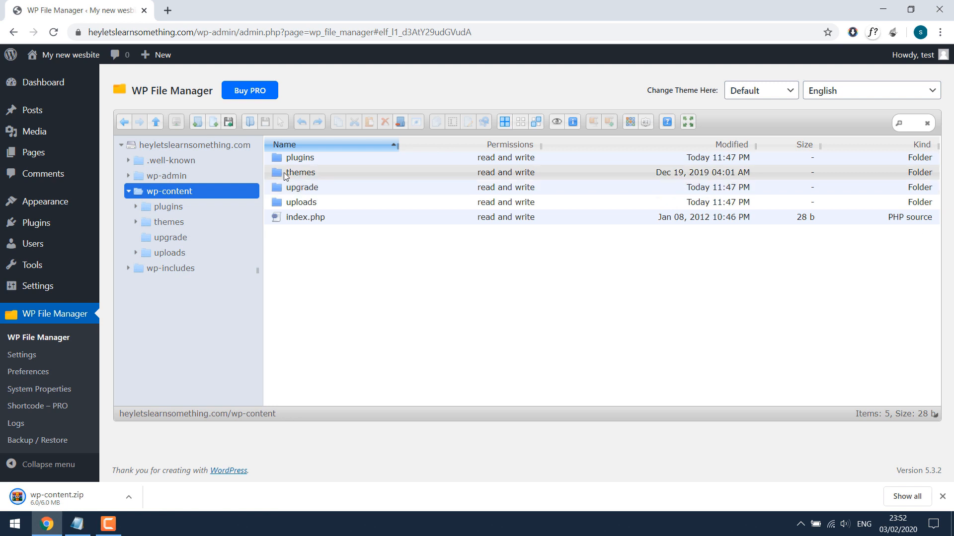
double_click(299, 172)
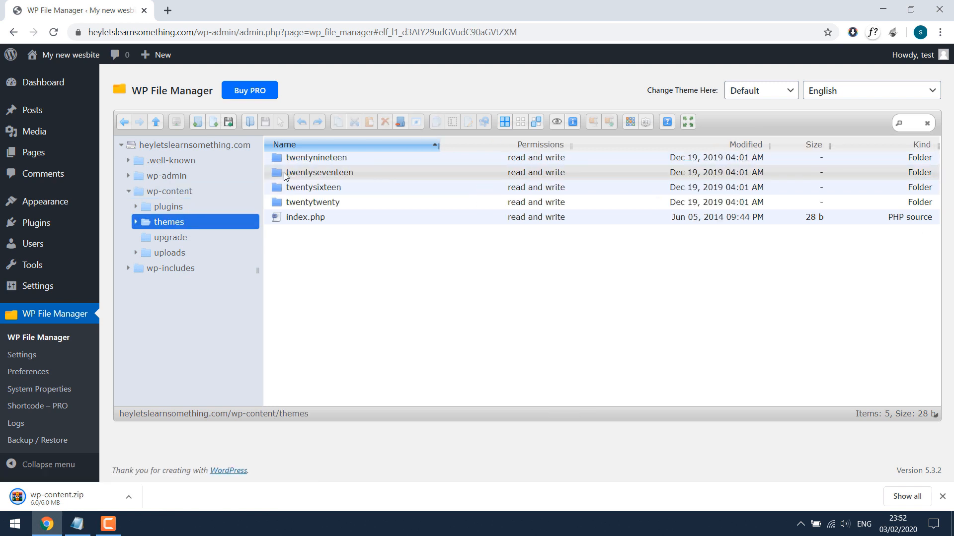
click(135, 222)
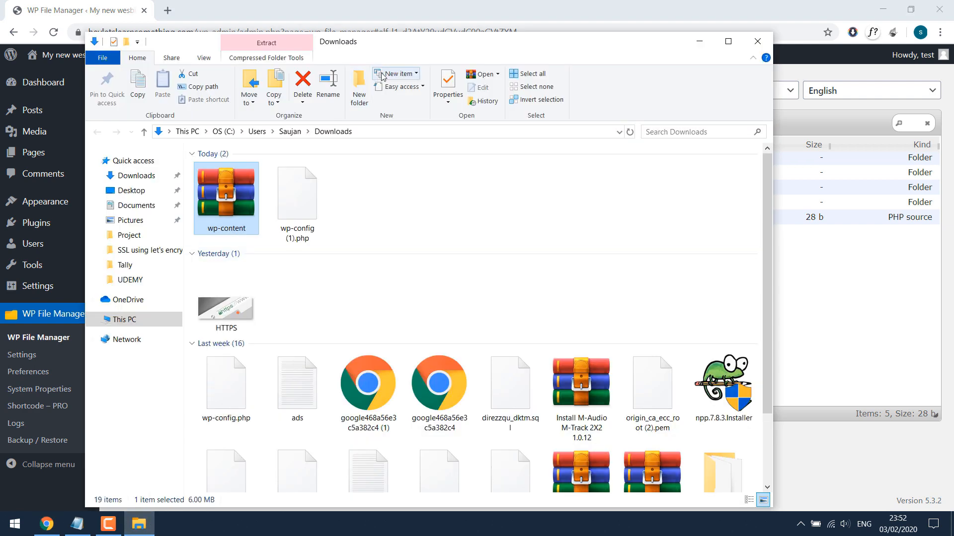
mouse_move(435, 64)
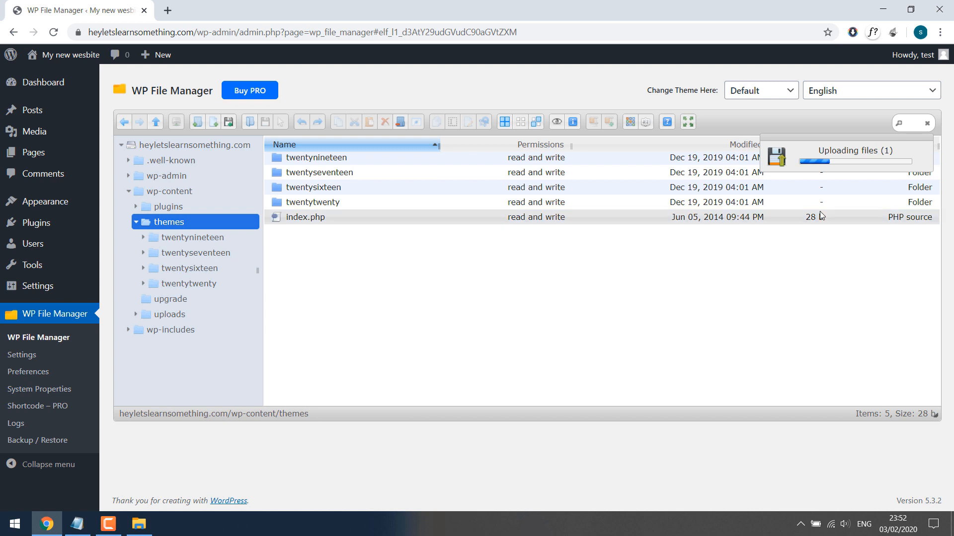
mouse_move(617, 365)
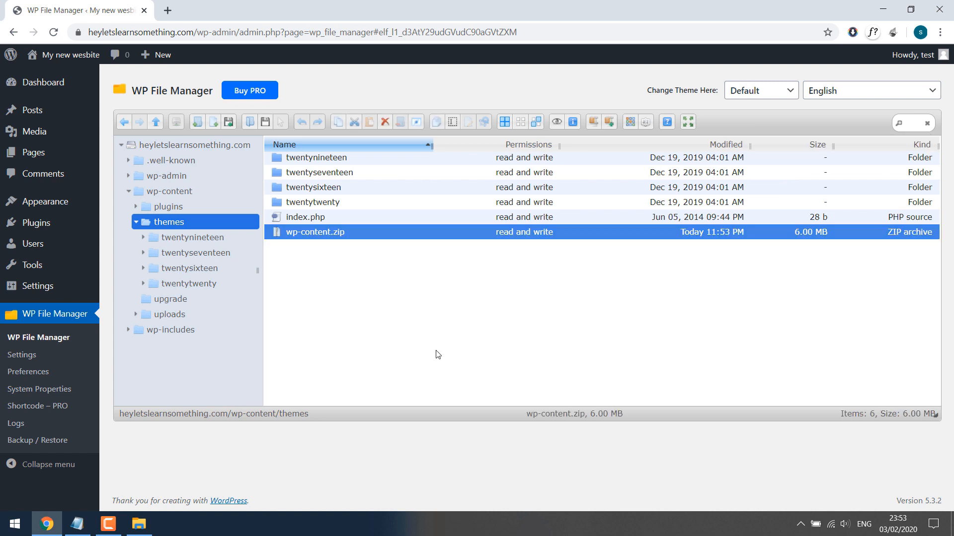
Step: Extract wp-content.zip in themes, confirming so a wp-content folder appears beside it
right_click(315, 232)
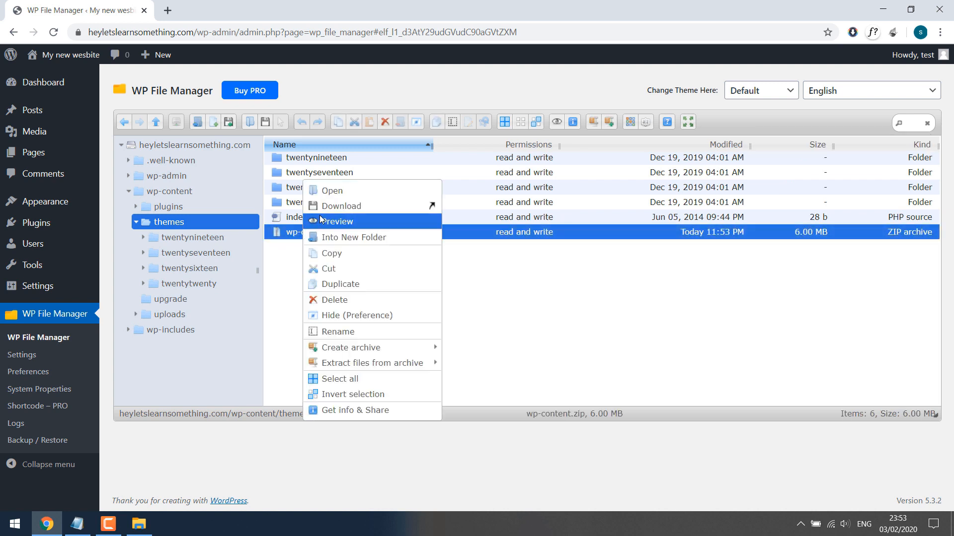
mouse_move(367, 364)
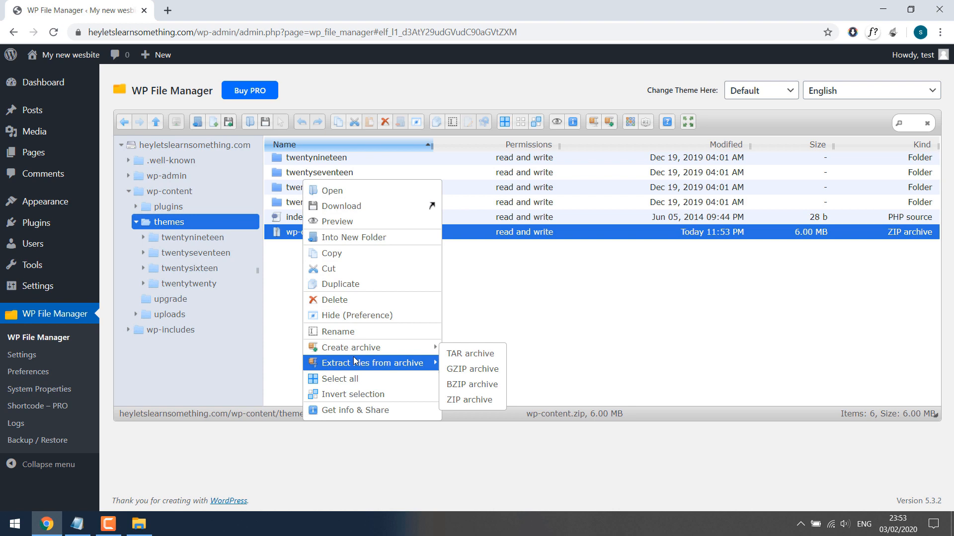
click(469, 399)
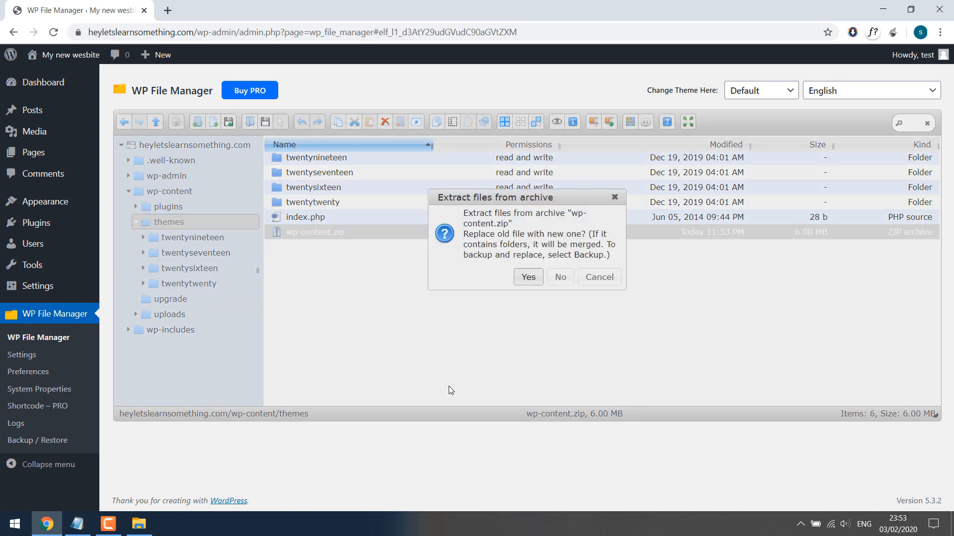
click(527, 278)
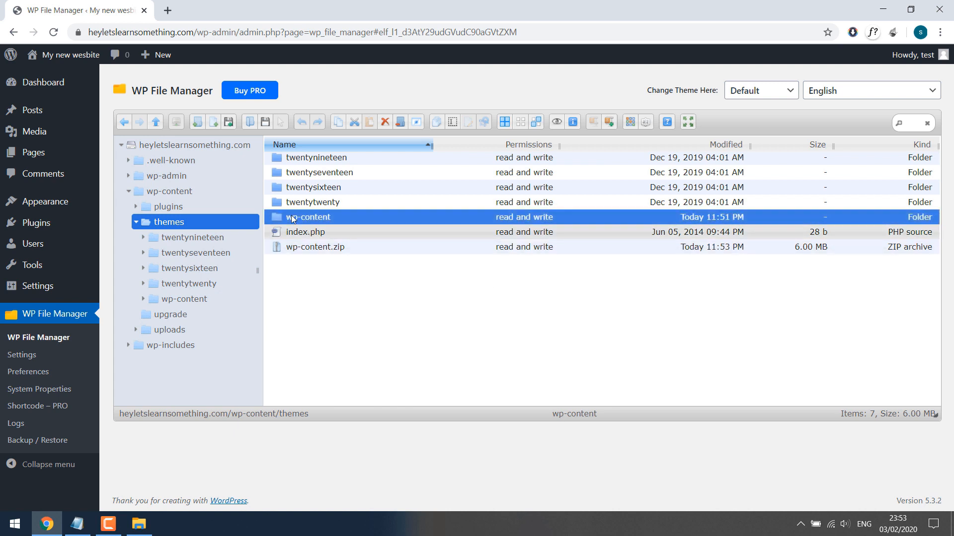
Step: Permanently delete wp-content.zip, then delete the extracted wp-content folder from themes
right_click(315, 248)
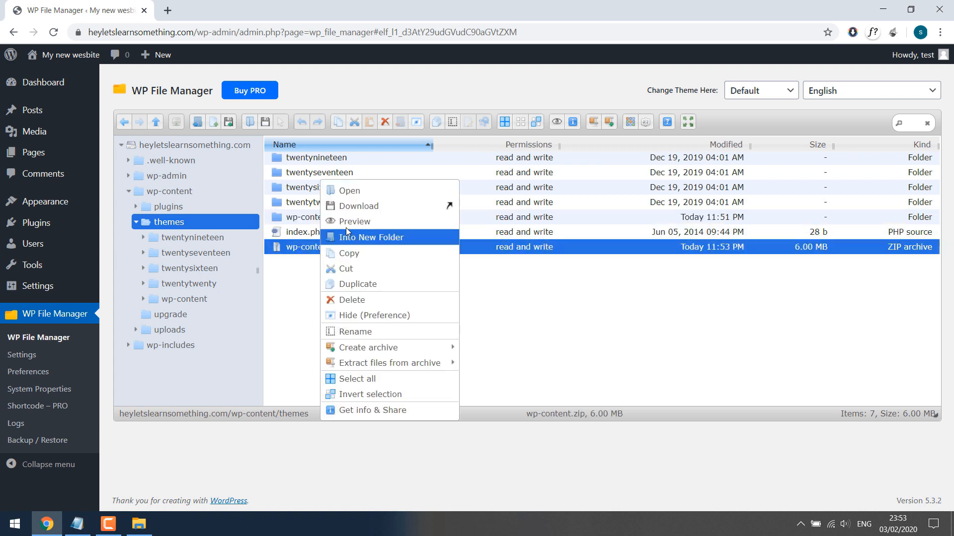
click(351, 300)
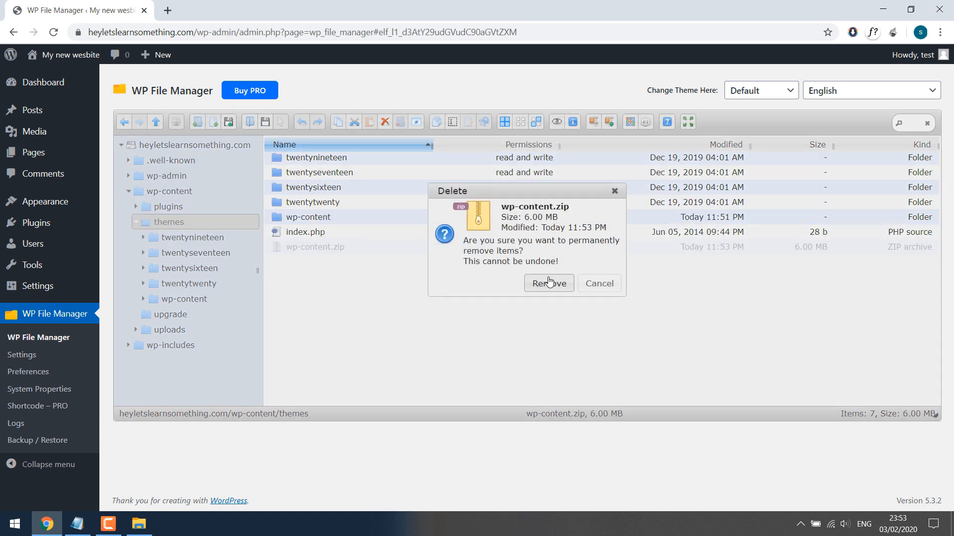
click(548, 283)
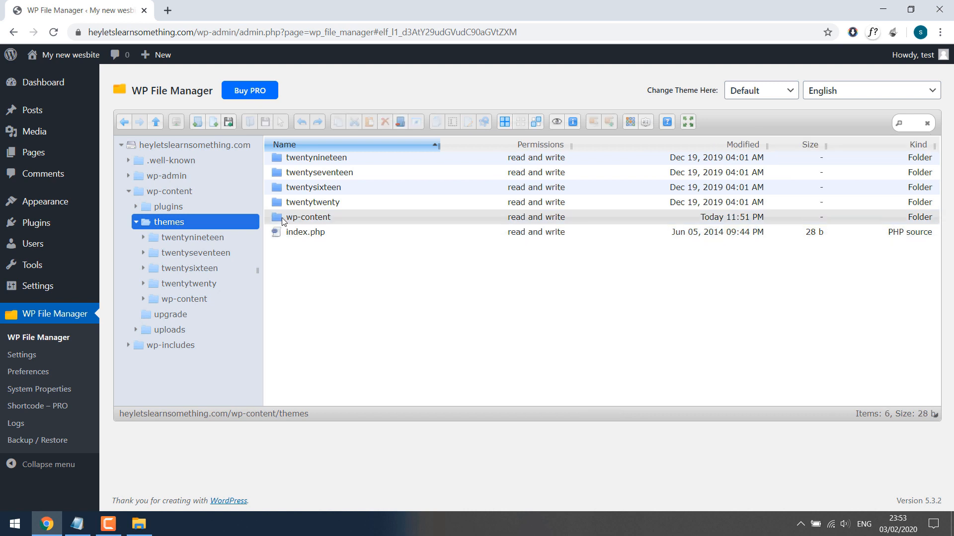
right_click(307, 218)
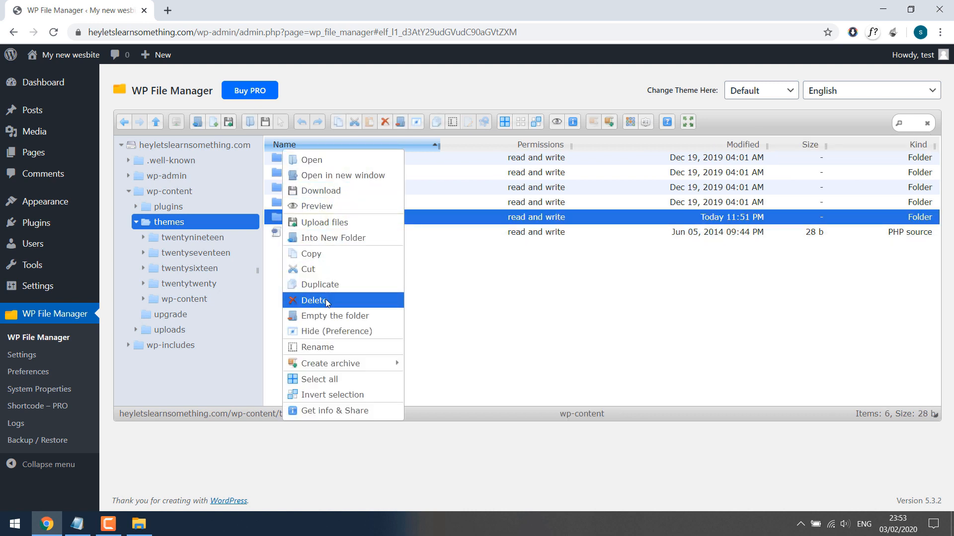
click(315, 300)
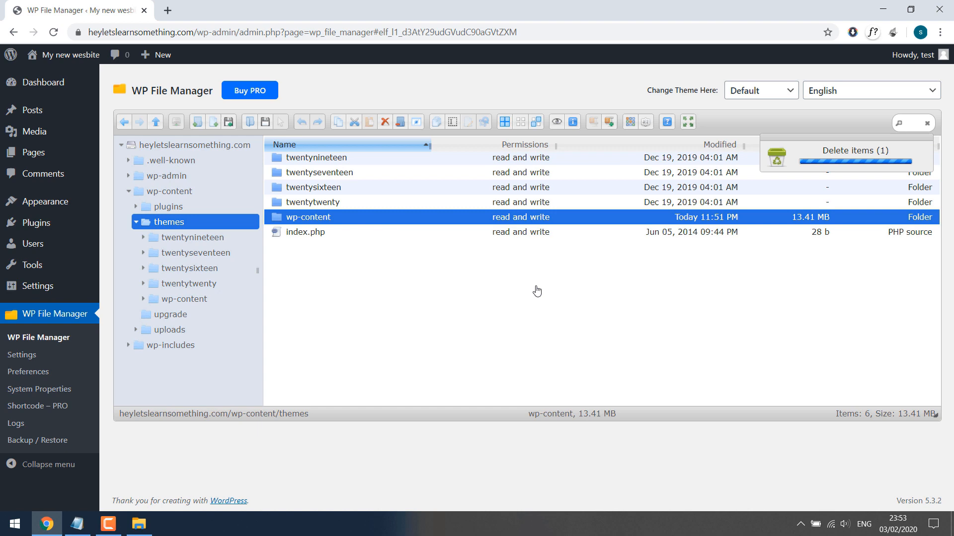